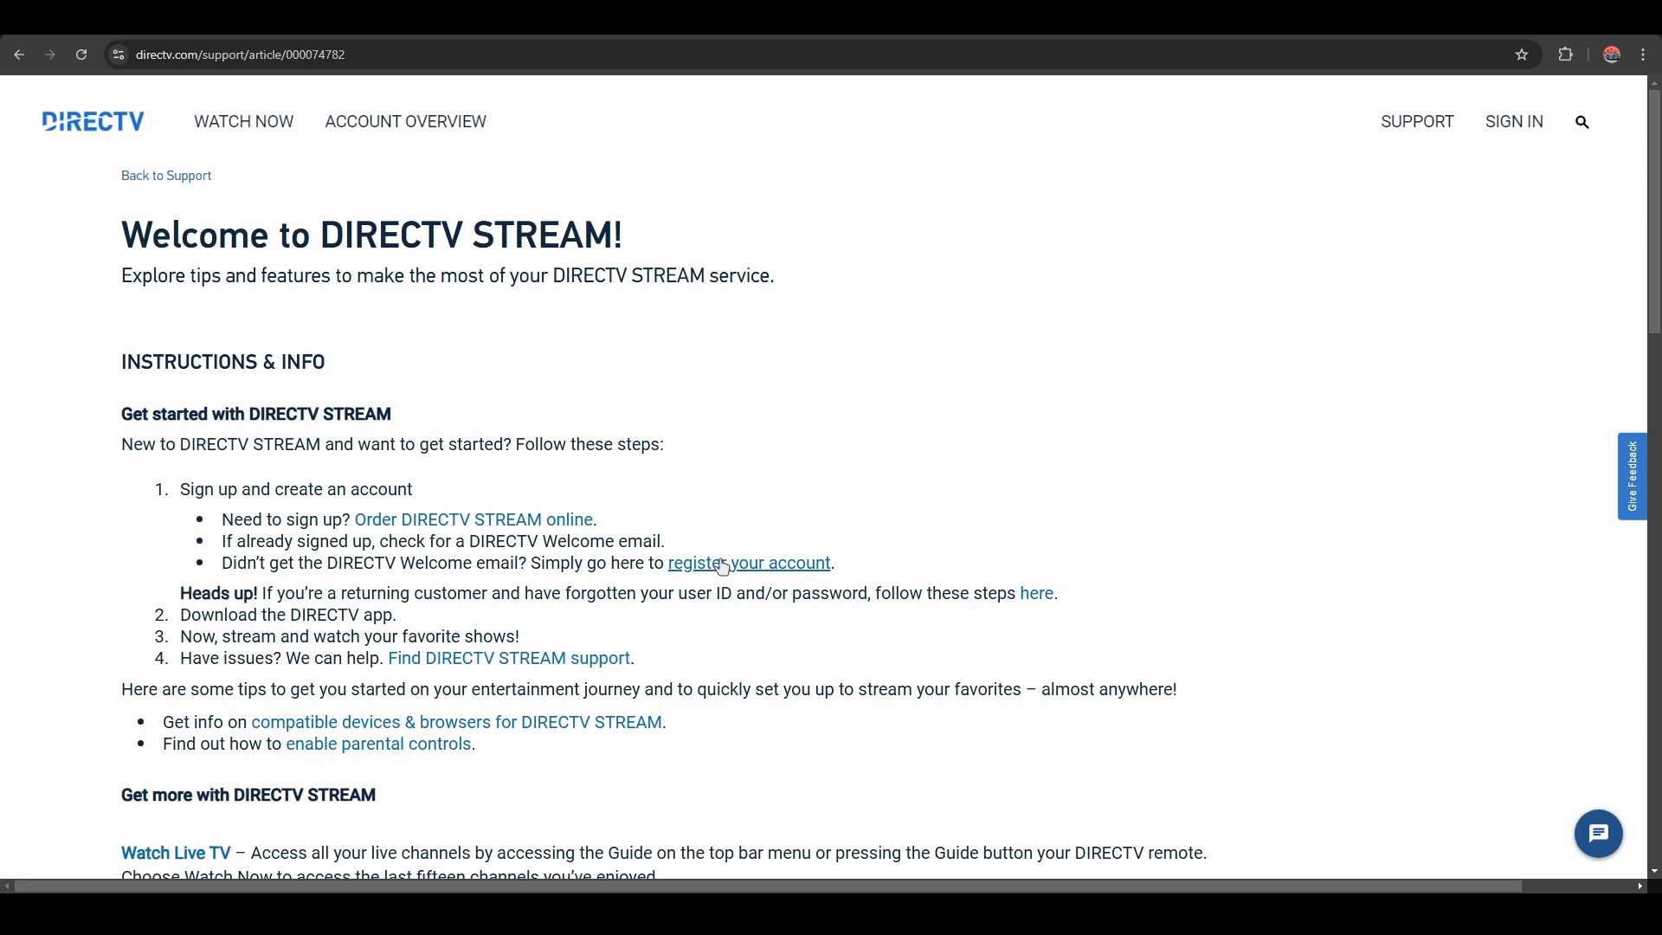
# - Scroll the Welcome to DIRECTV STREAM article down to the Amazon Fire TV and Roku install steps
pyautogui.scroll(-3)
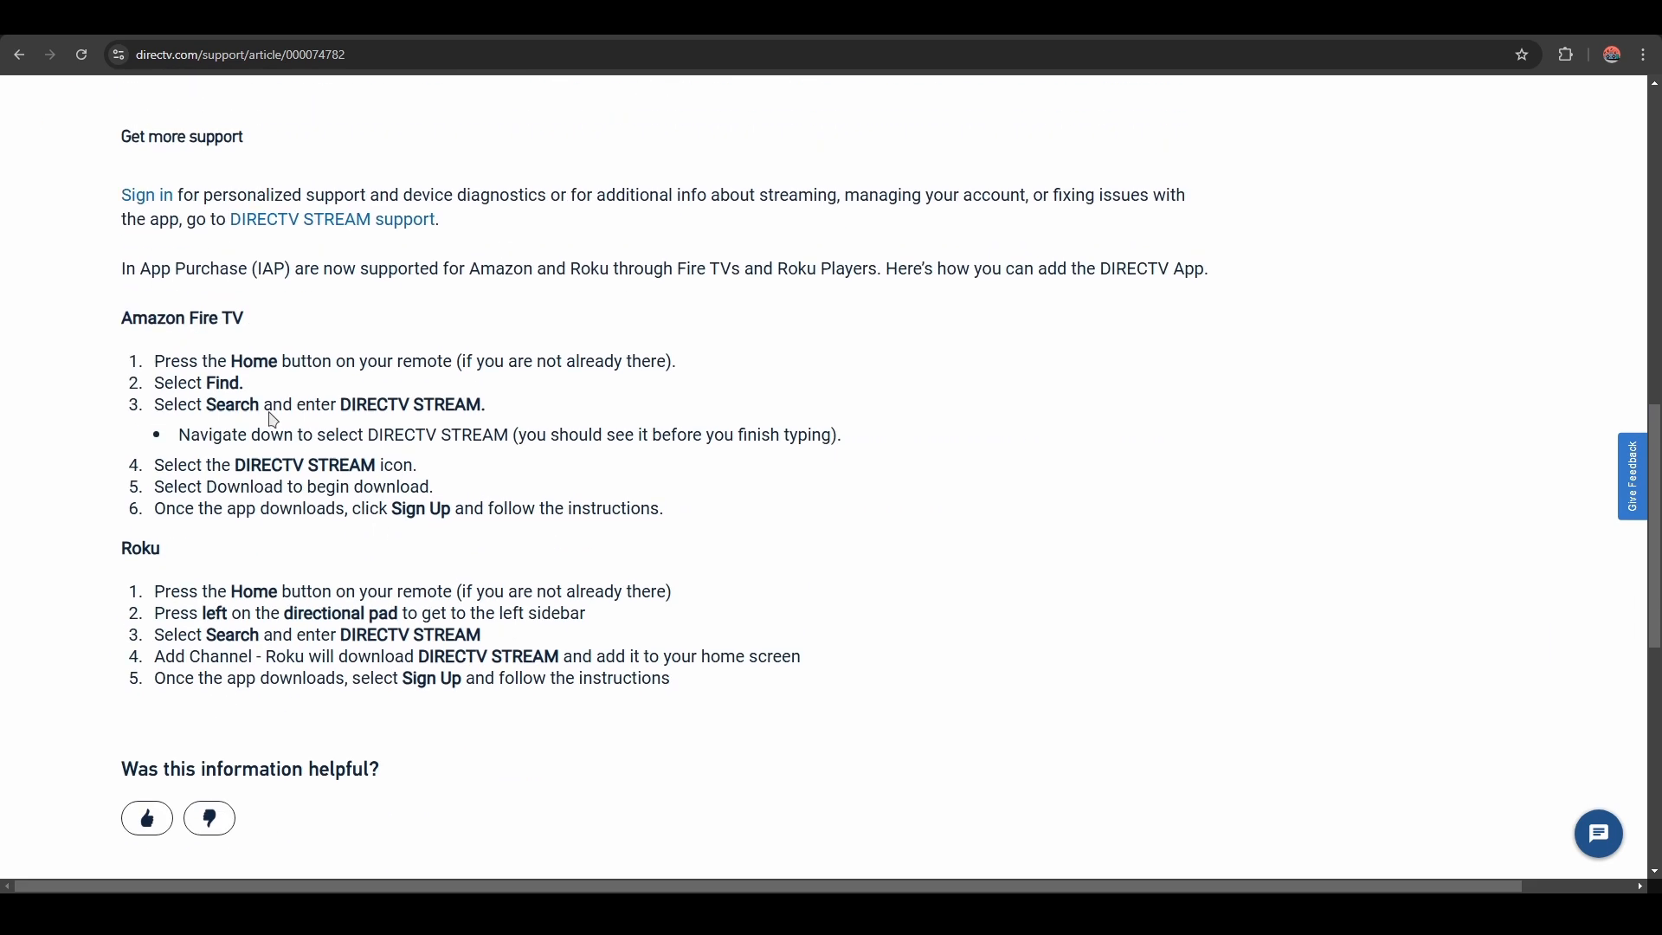
pyautogui.moveTo(154, 360); pyautogui.dragTo(430, 360)
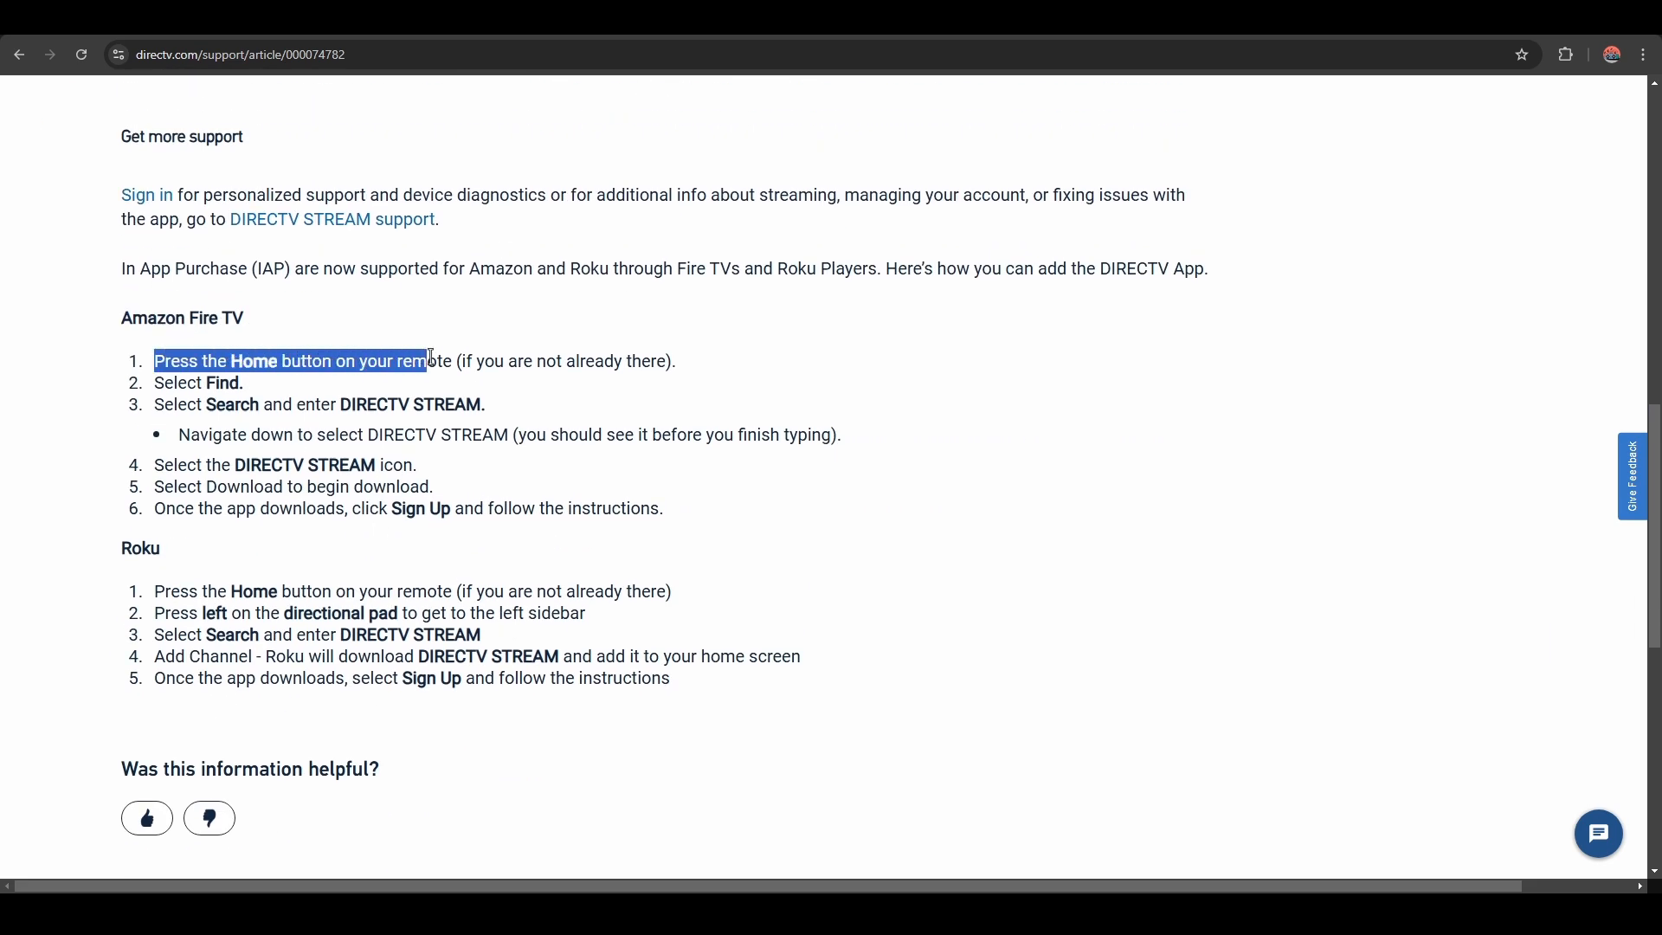
pyautogui.click(163, 318)
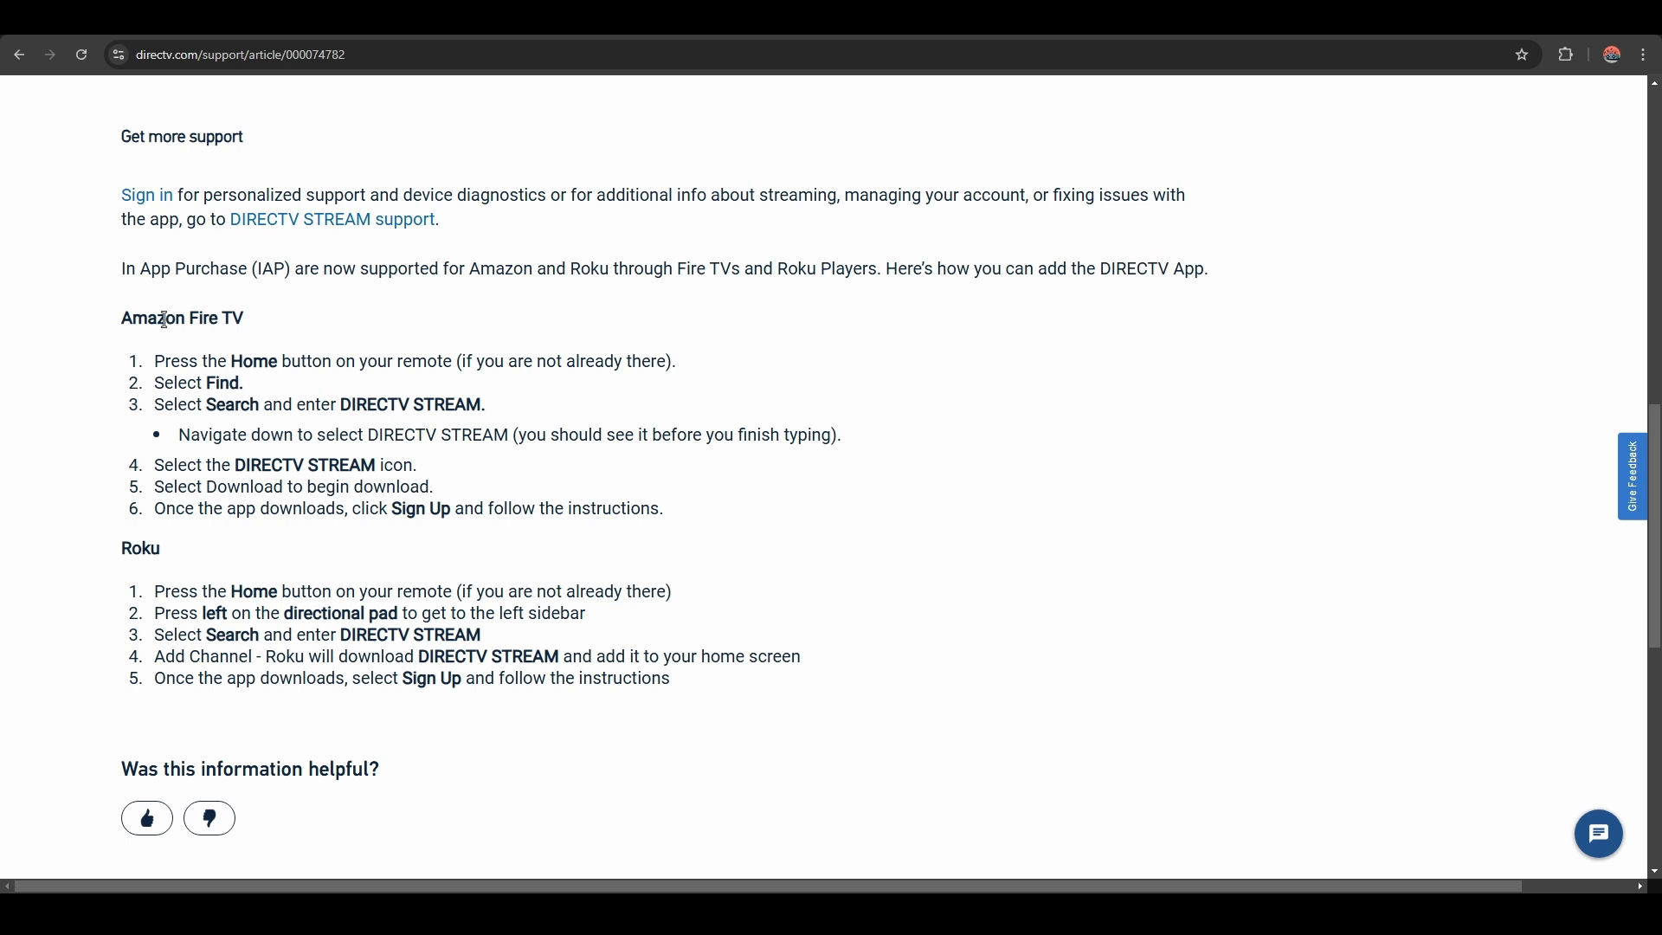
pyautogui.moveTo(212, 381)
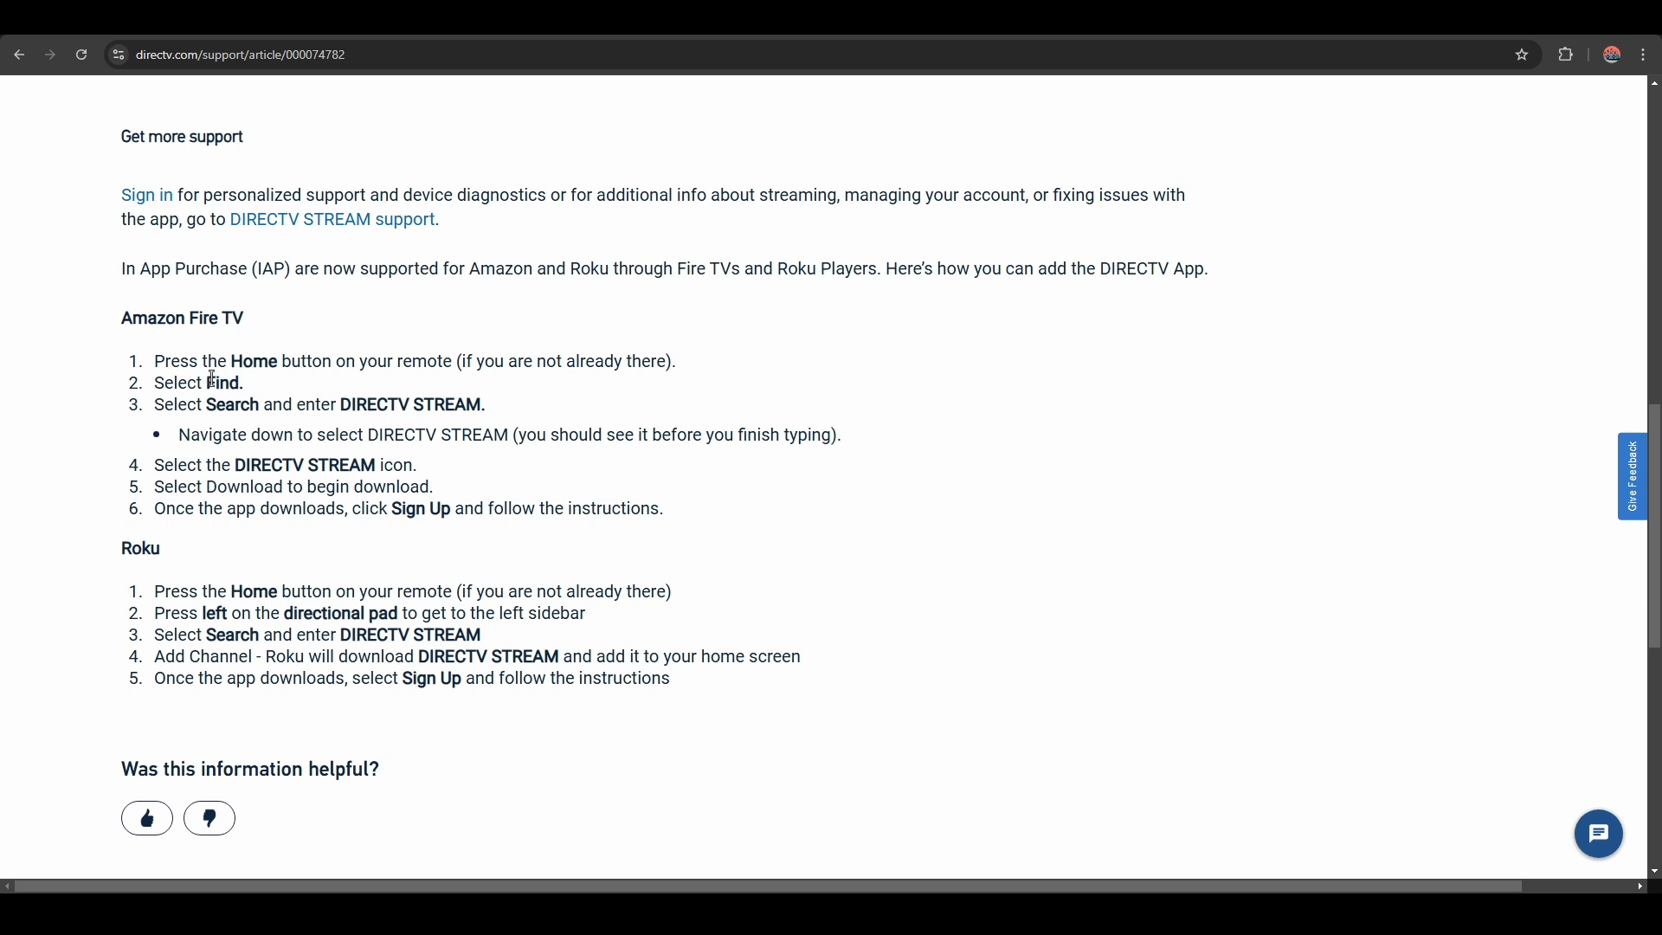
pyautogui.moveTo(310, 409)
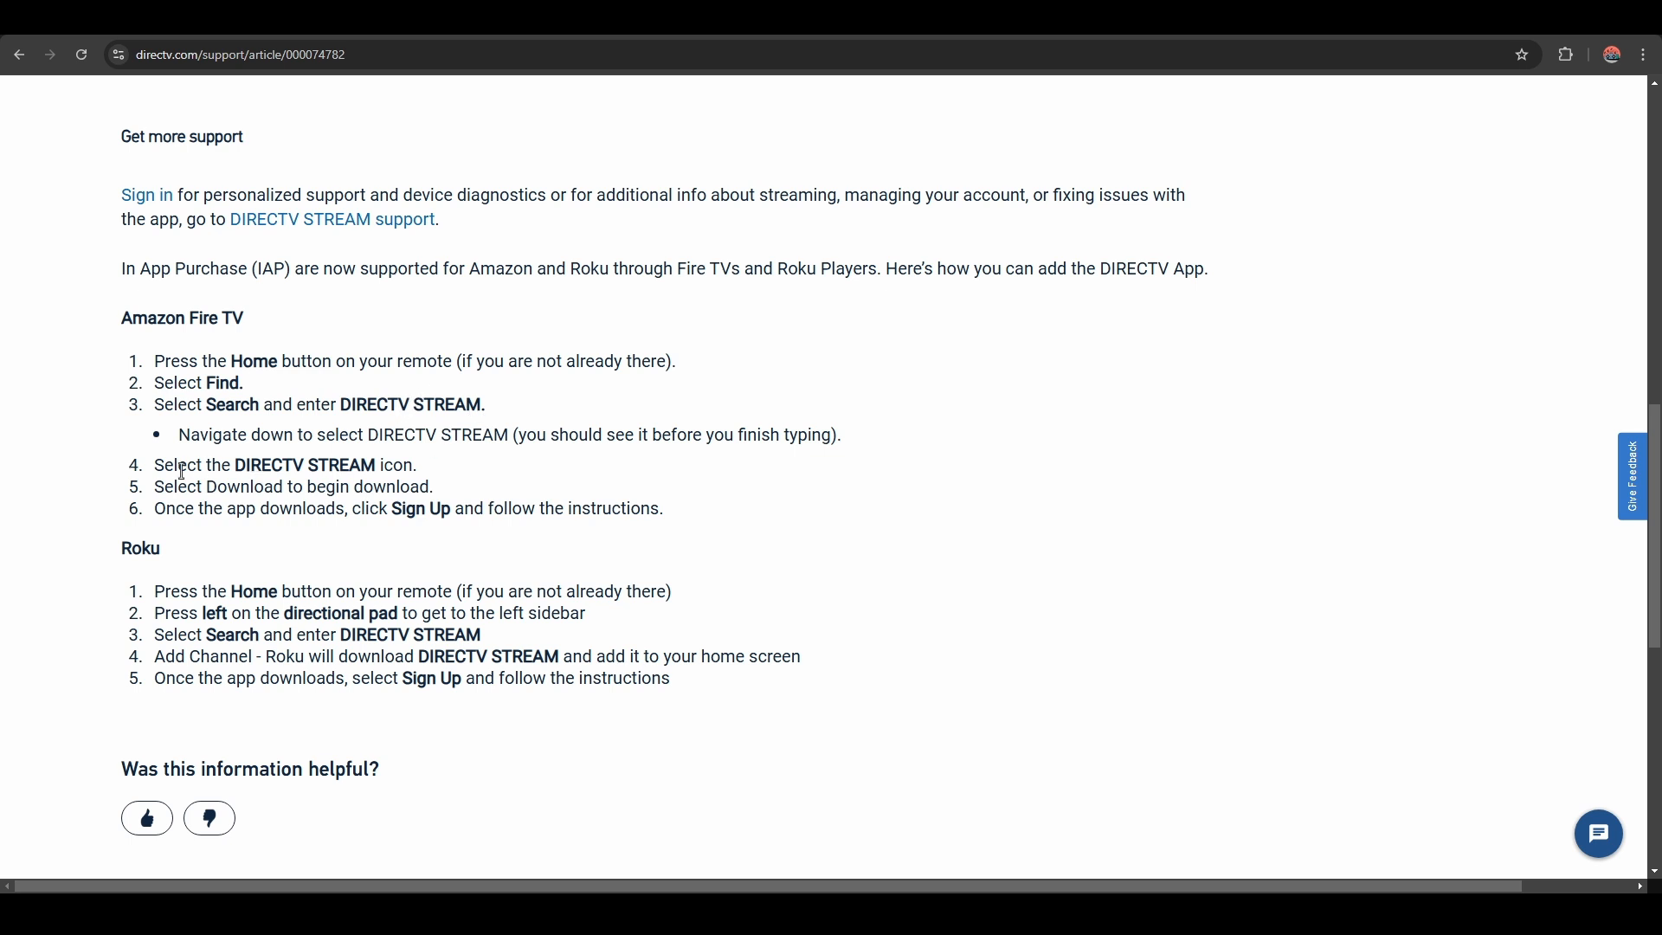
pyautogui.moveTo(436, 457)
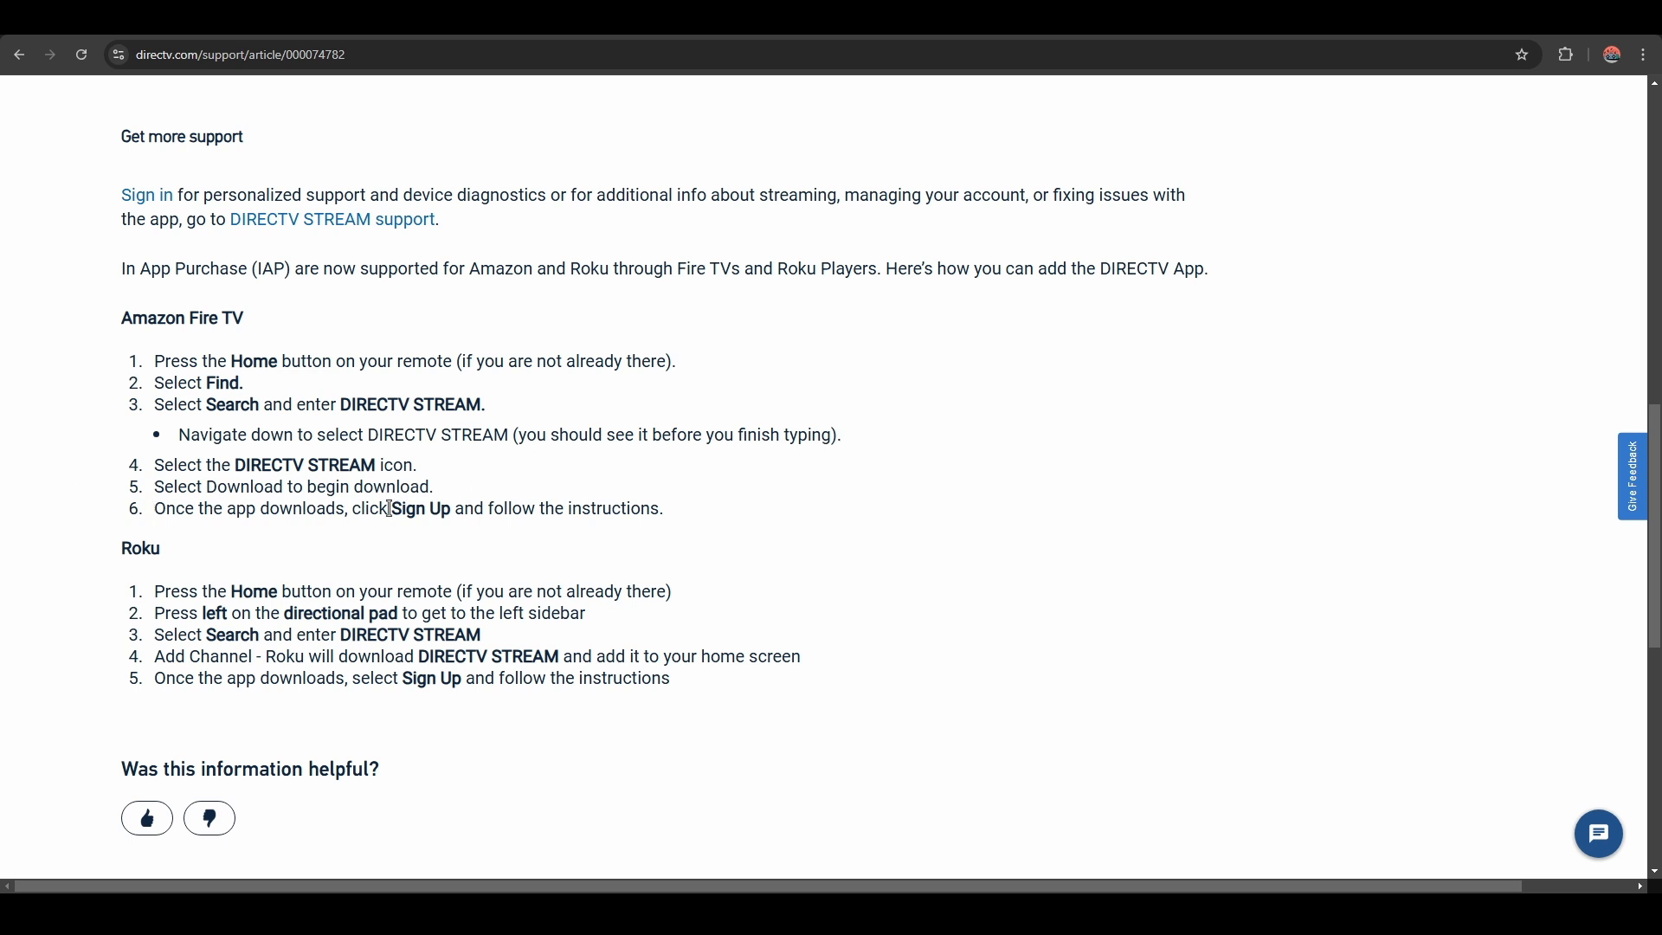
pyautogui.moveTo(260, 537)
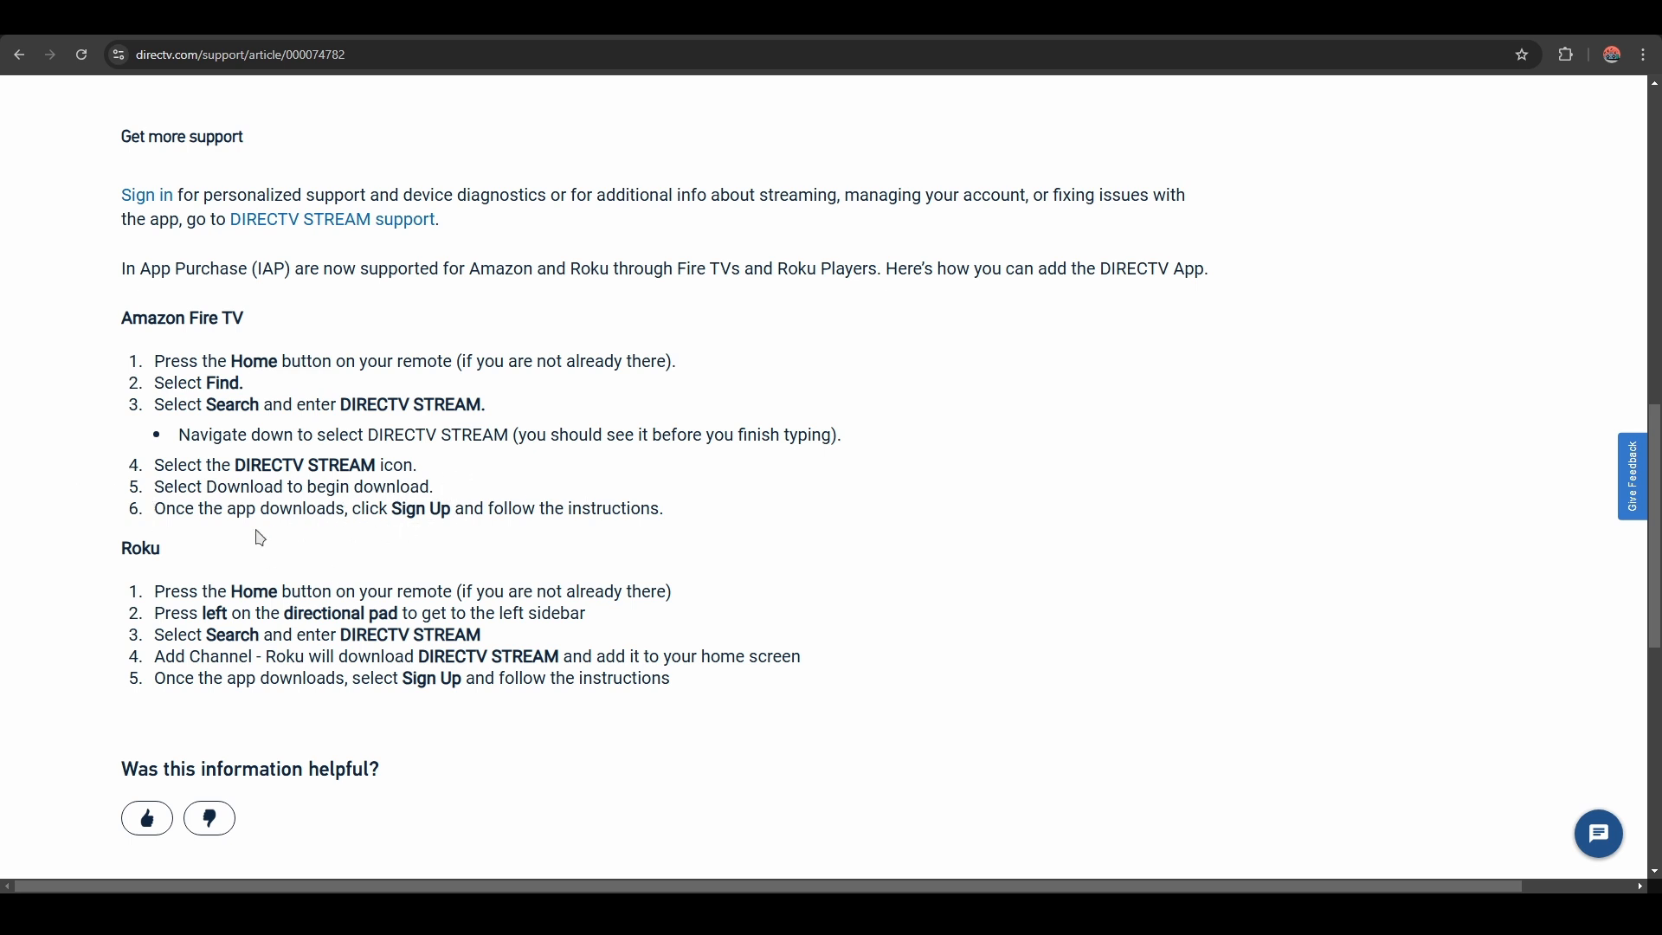
pyautogui.doubleClick(139, 547)
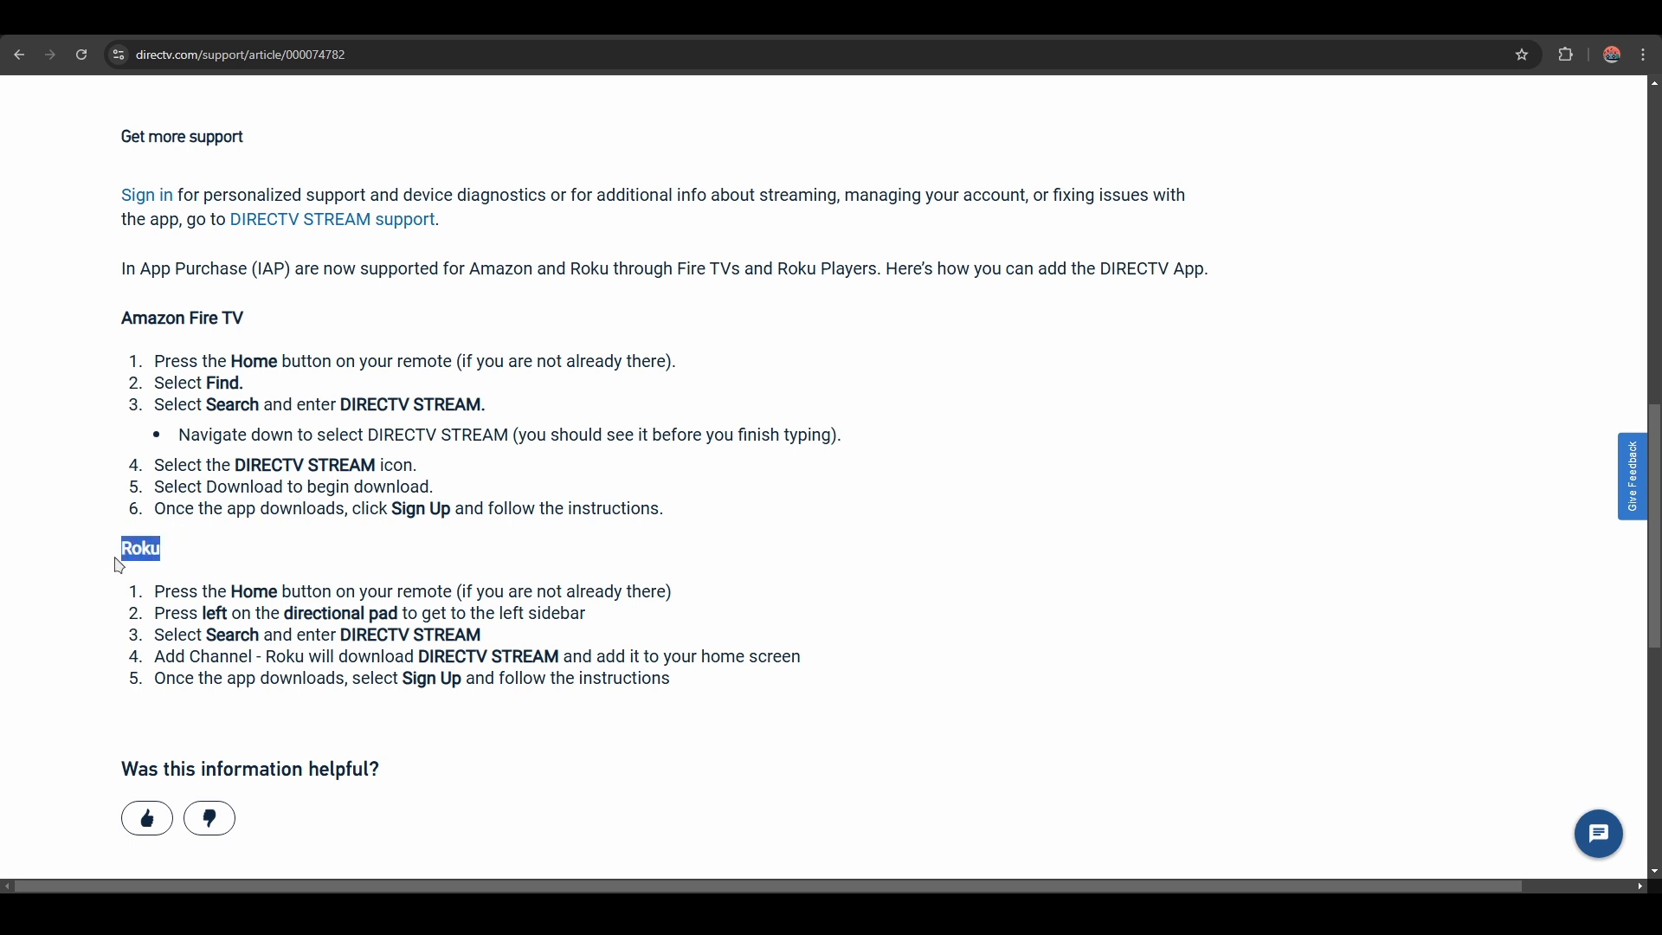
pyautogui.click(403, 591)
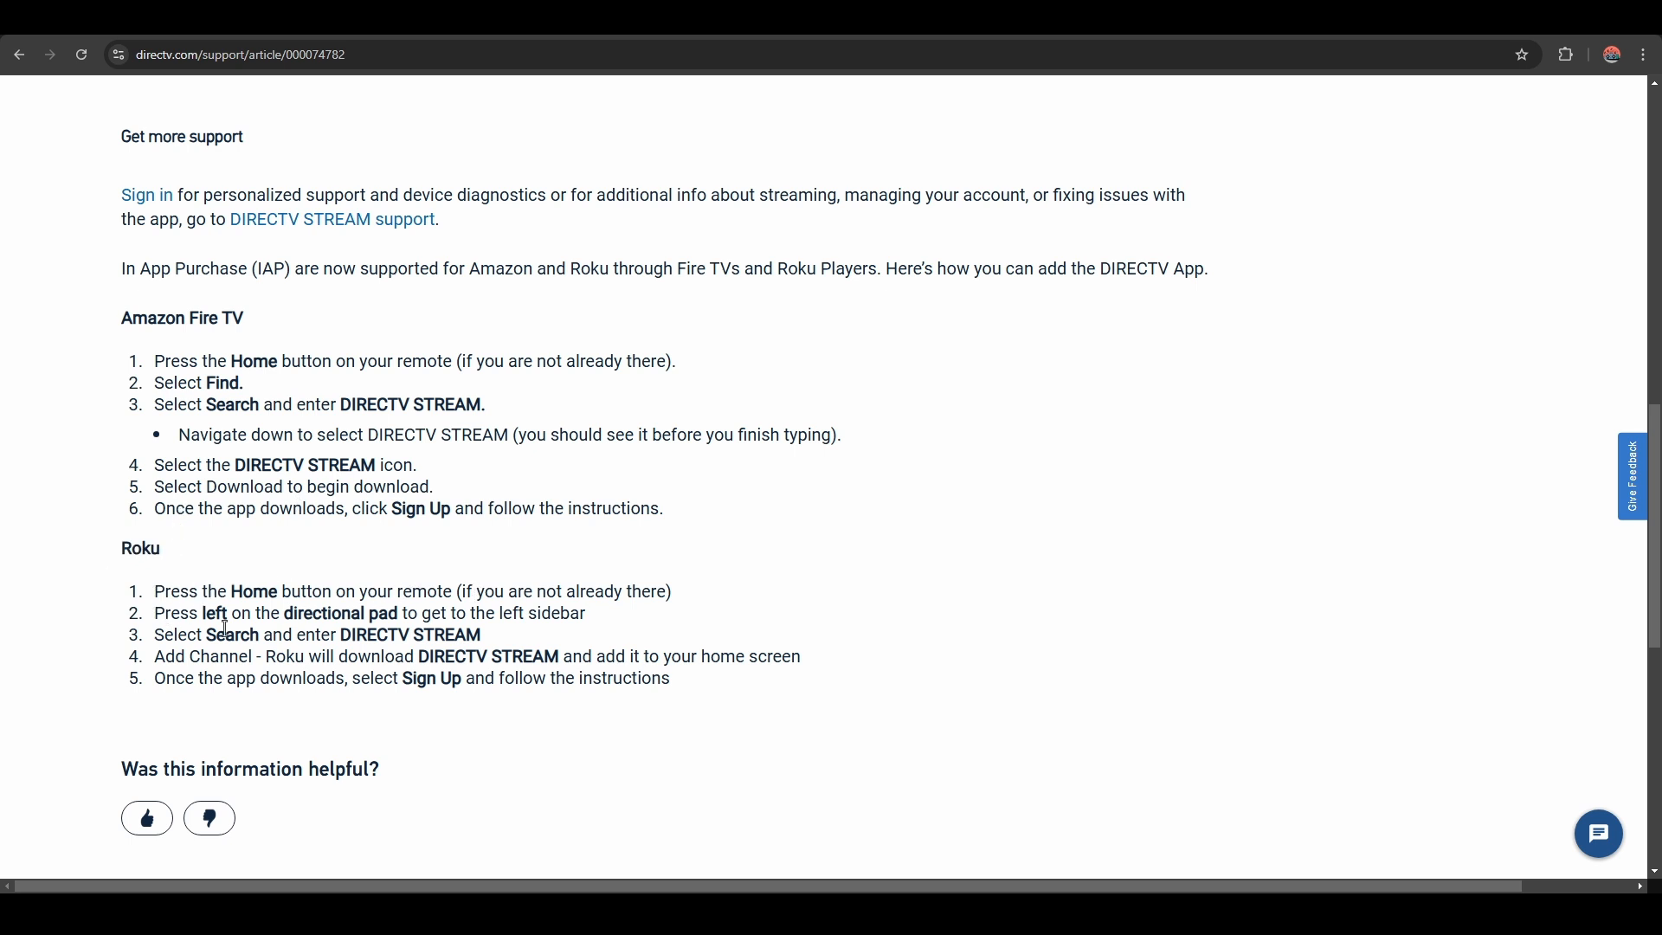
pyautogui.moveTo(568, 618)
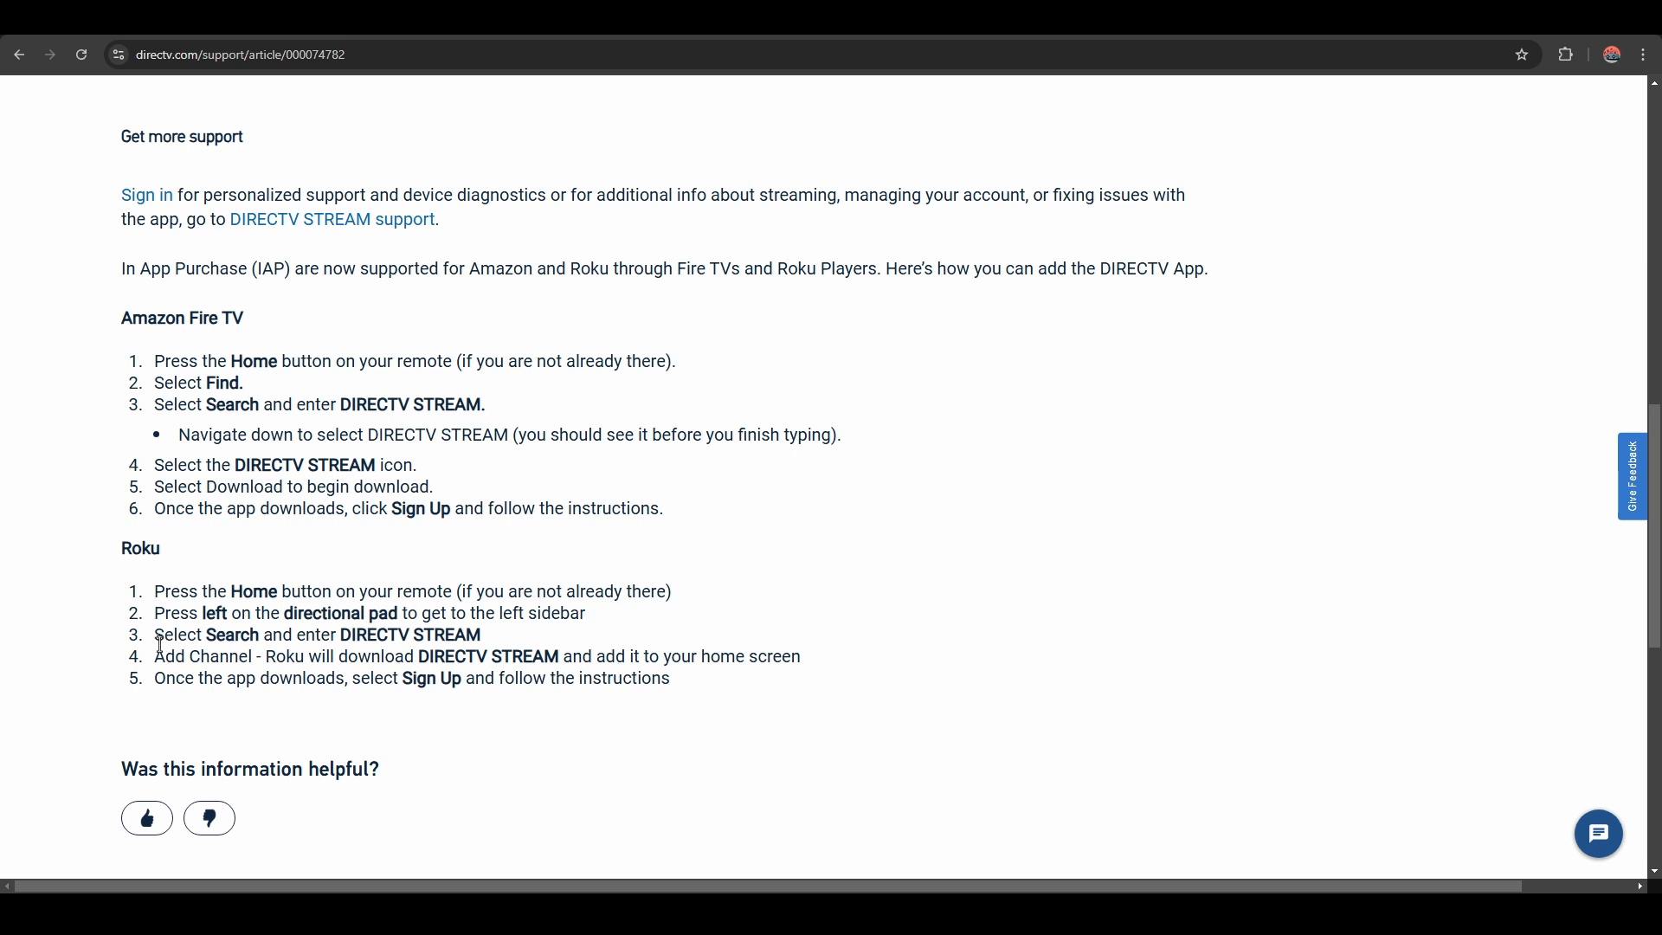
pyautogui.doubleClick(410, 633)
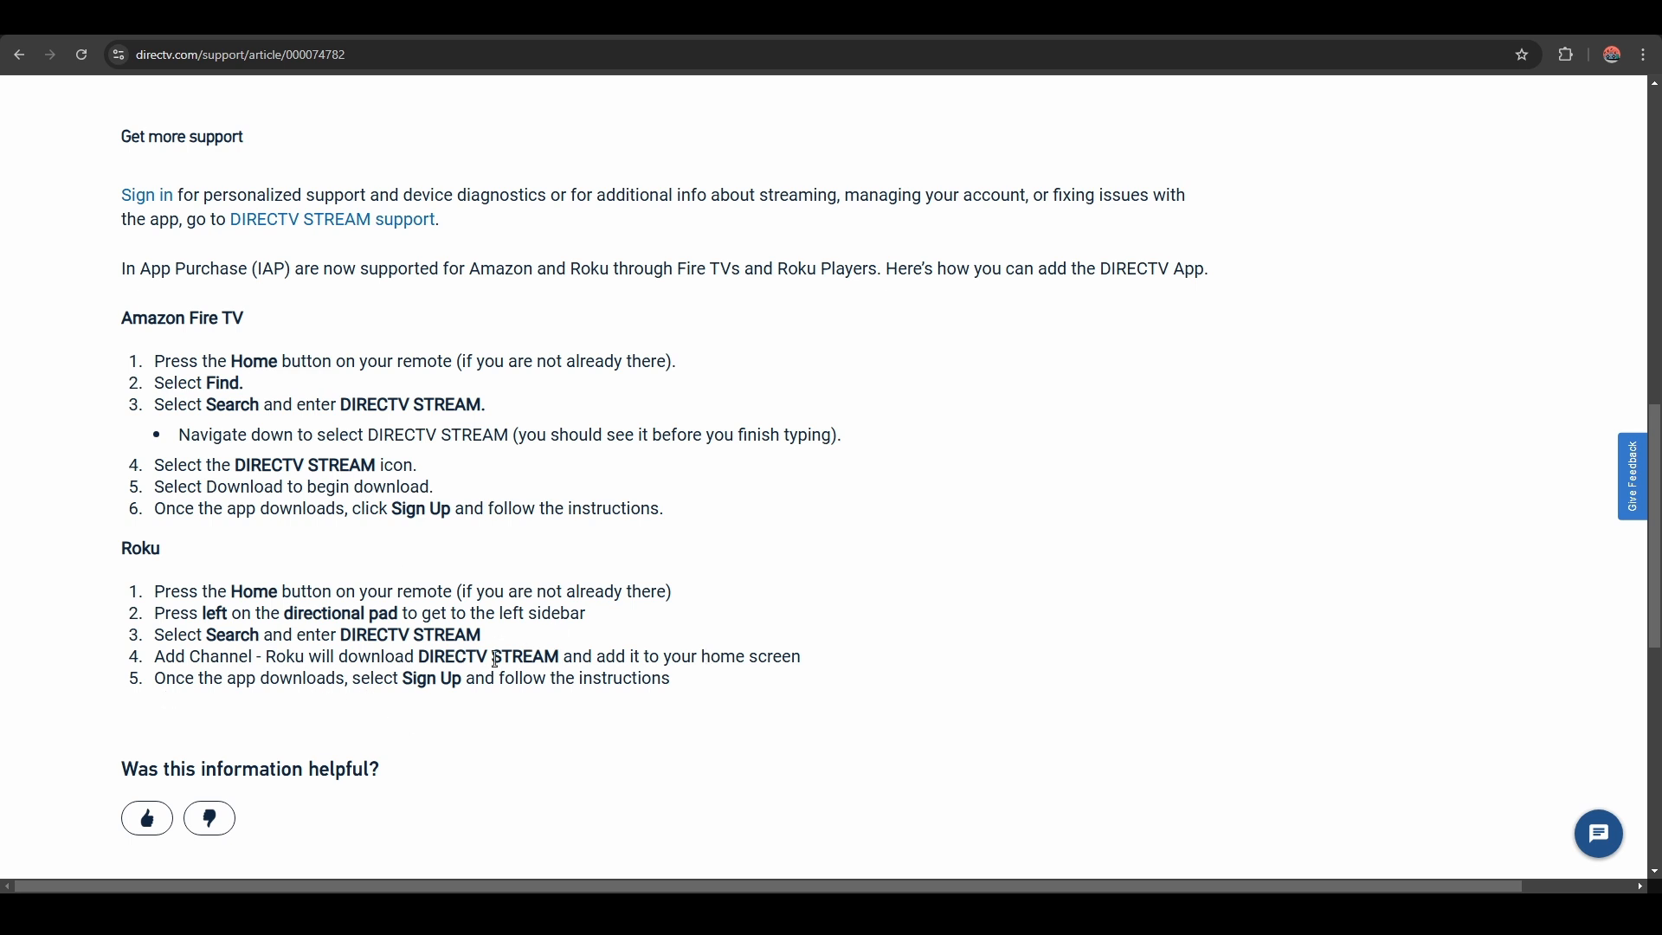
pyautogui.moveTo(797, 703)
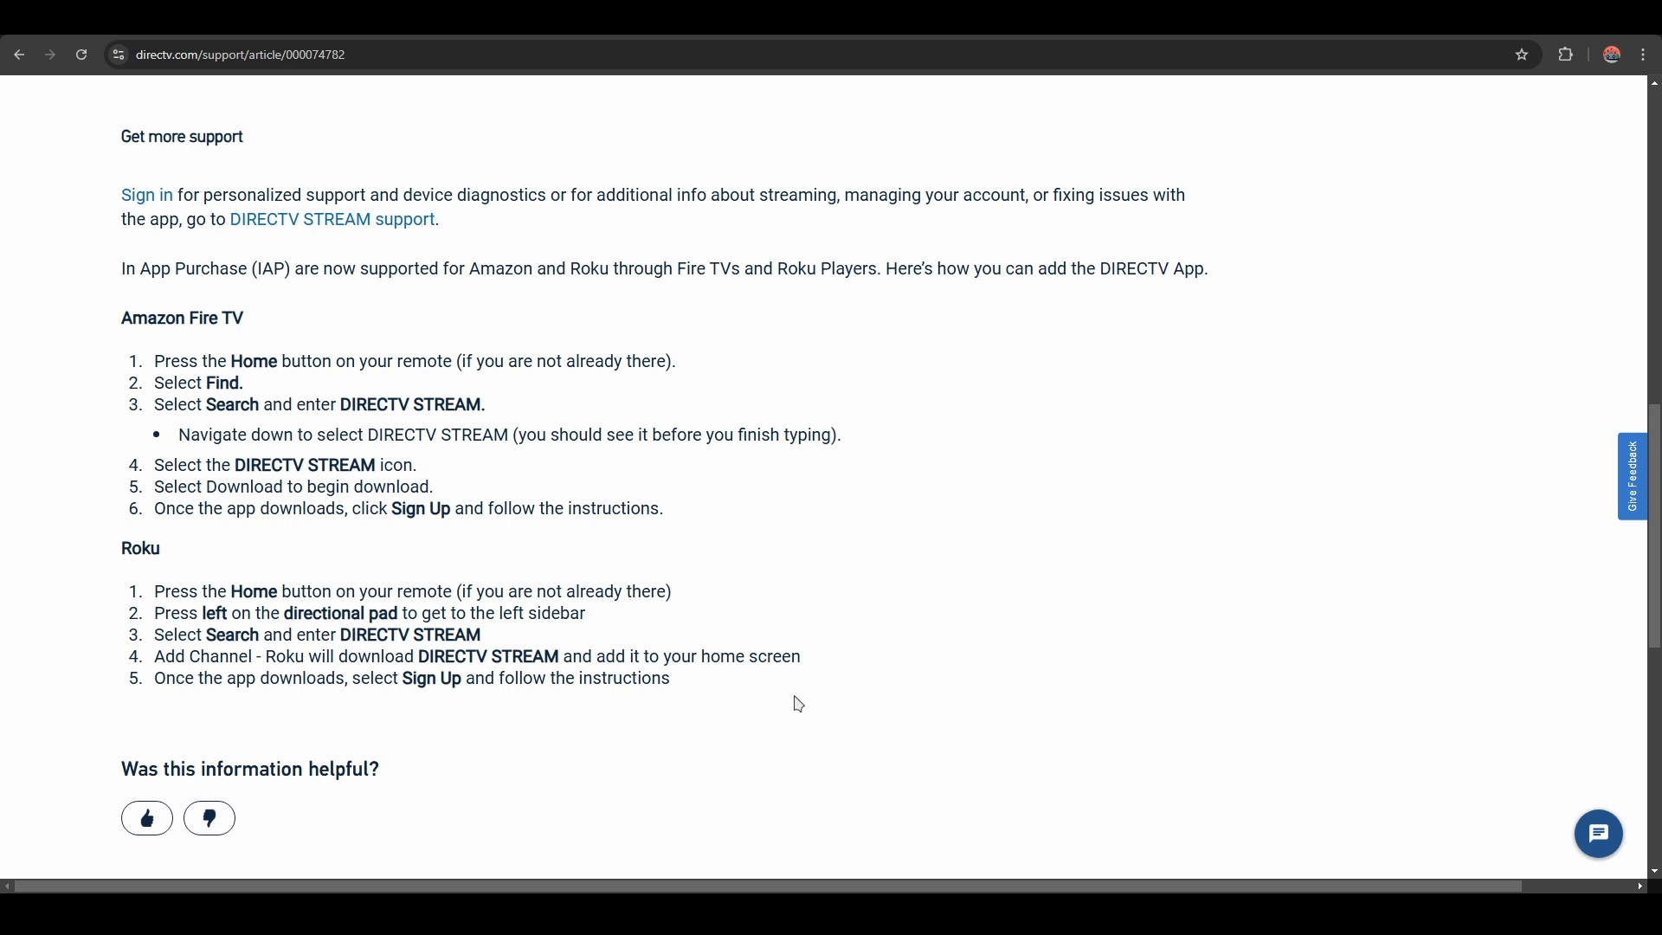